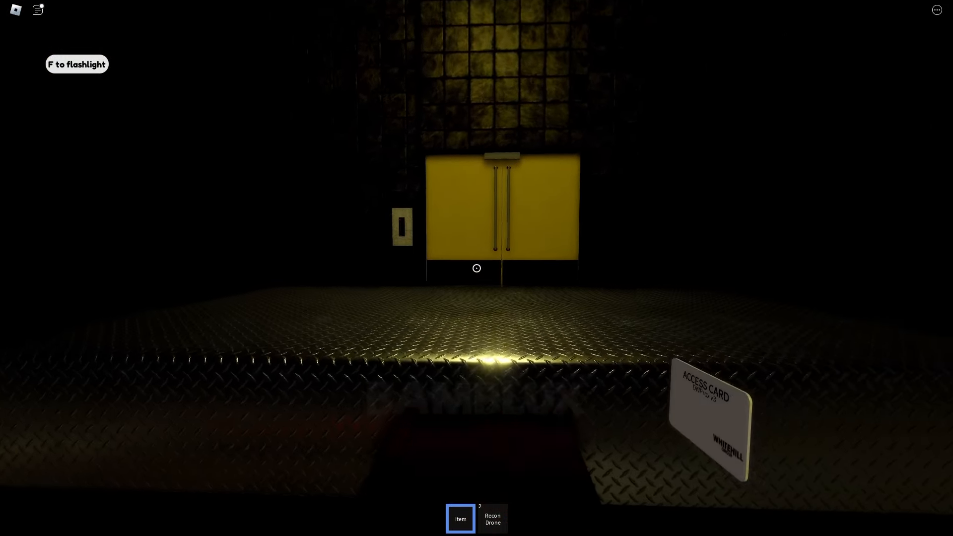
{"action": "mouse_move", "coordinate": [477, 268]}
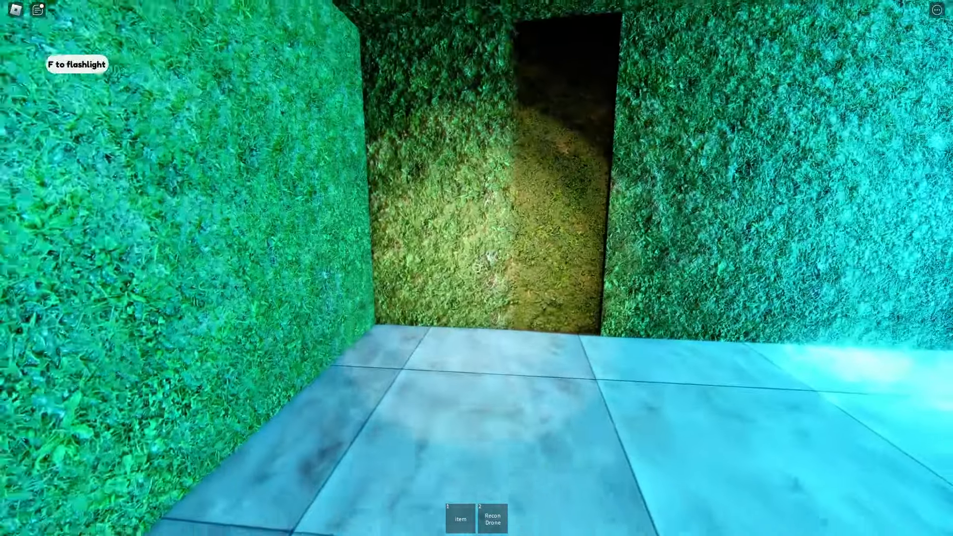
Walk out of the maze to the green-lit keypad beside the dim staircase
{"action": "key", "text": "f"}
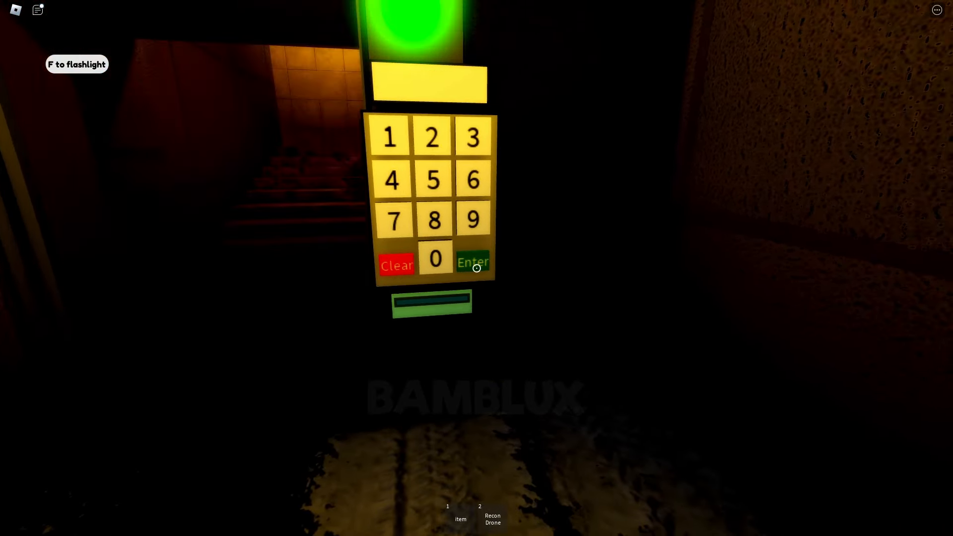
Submit the keypad code, then pass the clock puzzle to the red 'Click' button
{"action": "left_click", "coordinate": [474, 262]}
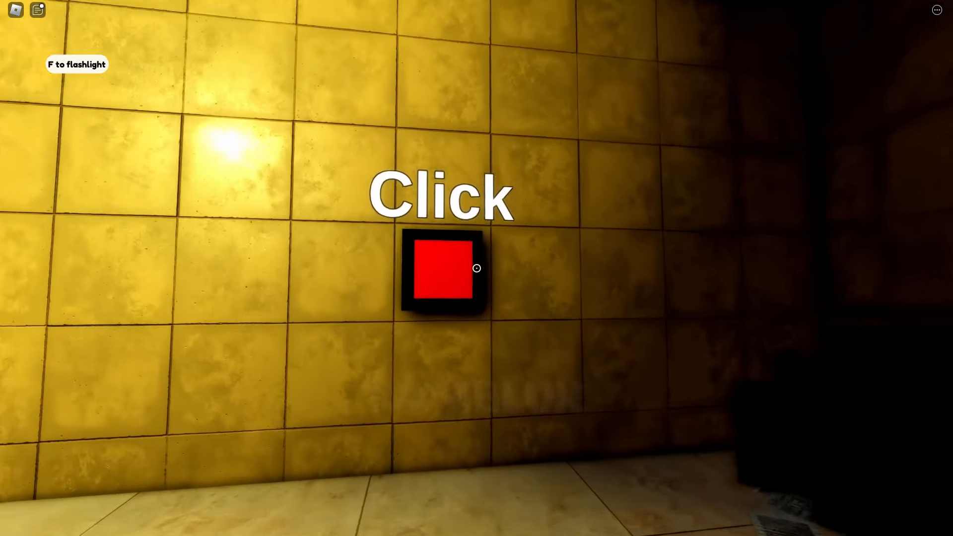
{"action": "left_click", "coordinate": [442, 268]}
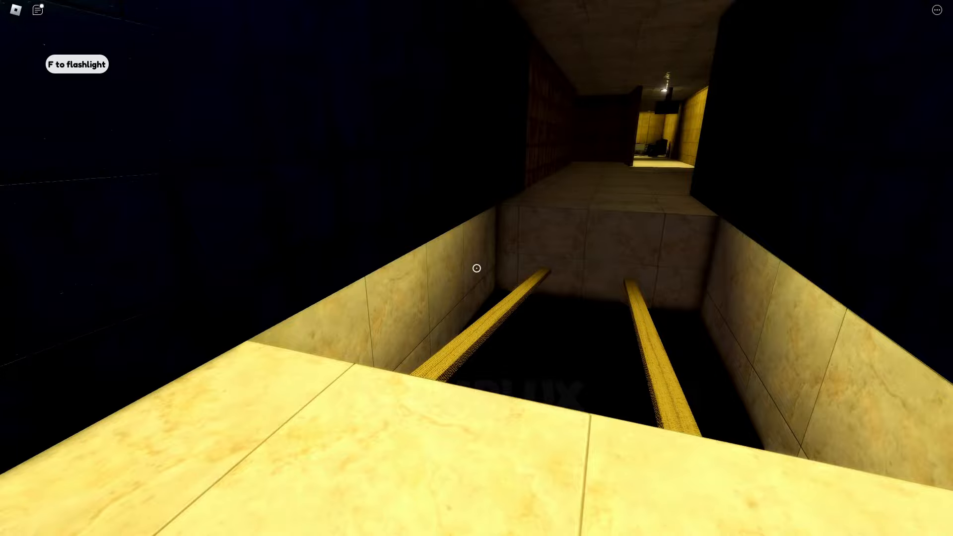
{"action": "mouse_move", "coordinate": [477, 268]}
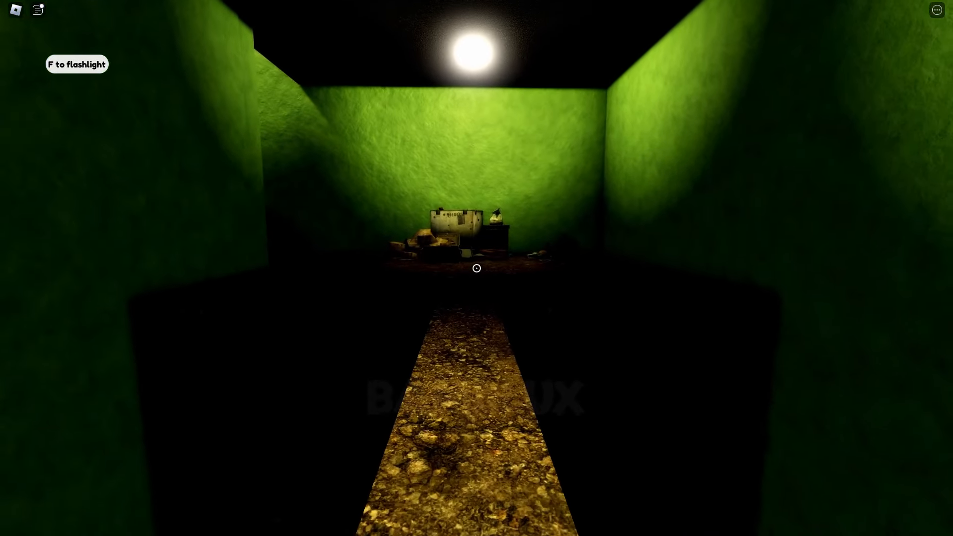
Walk forward past the pit rails into the yellow-tiled room with two monsters
{"action": "key", "text": "w"}
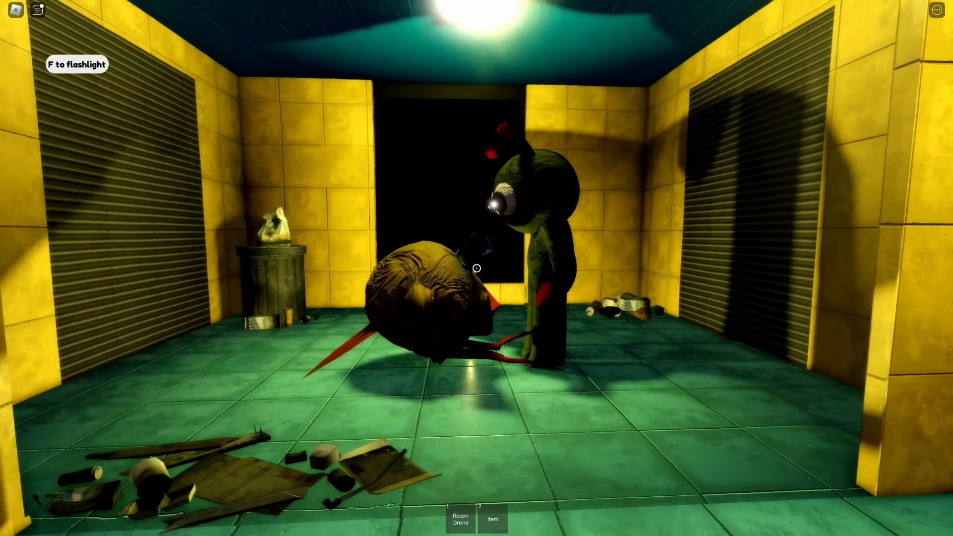
{"action": "mouse_move", "coordinate": [477, 268]}
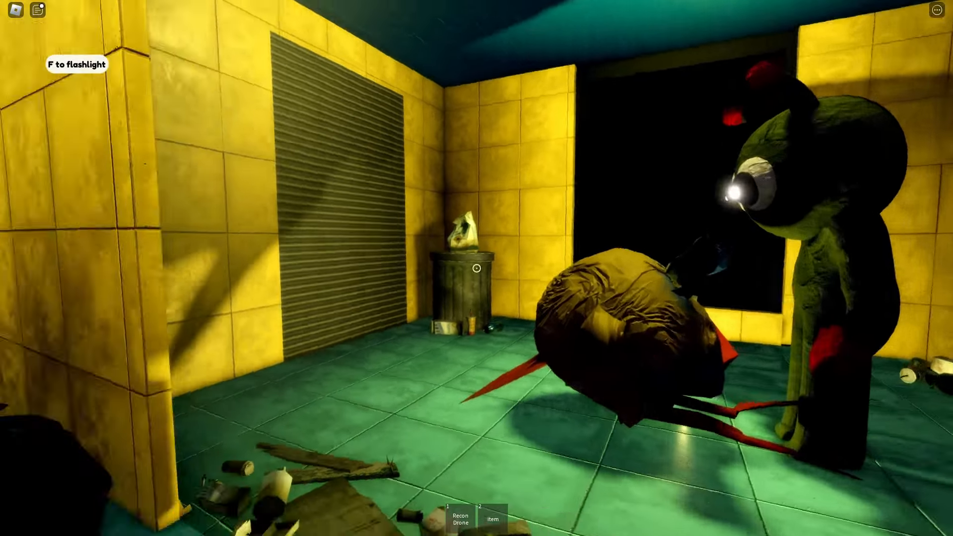